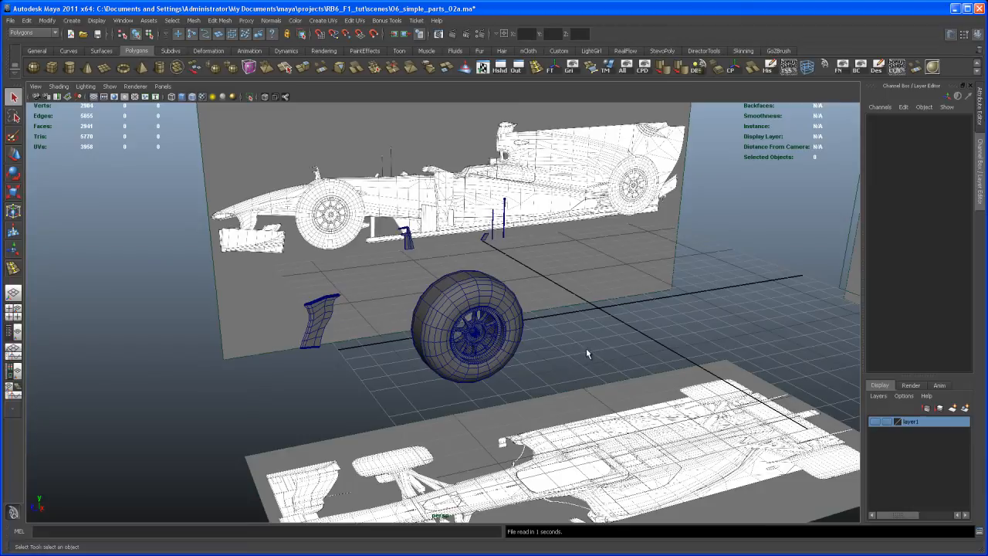
mouse_move(492, 255)
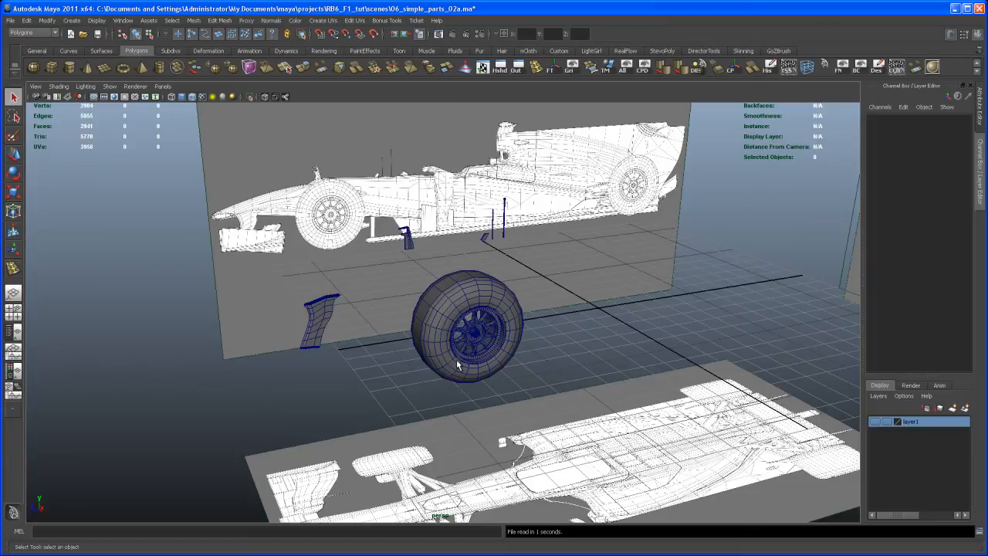
mouse_move(33, 336)
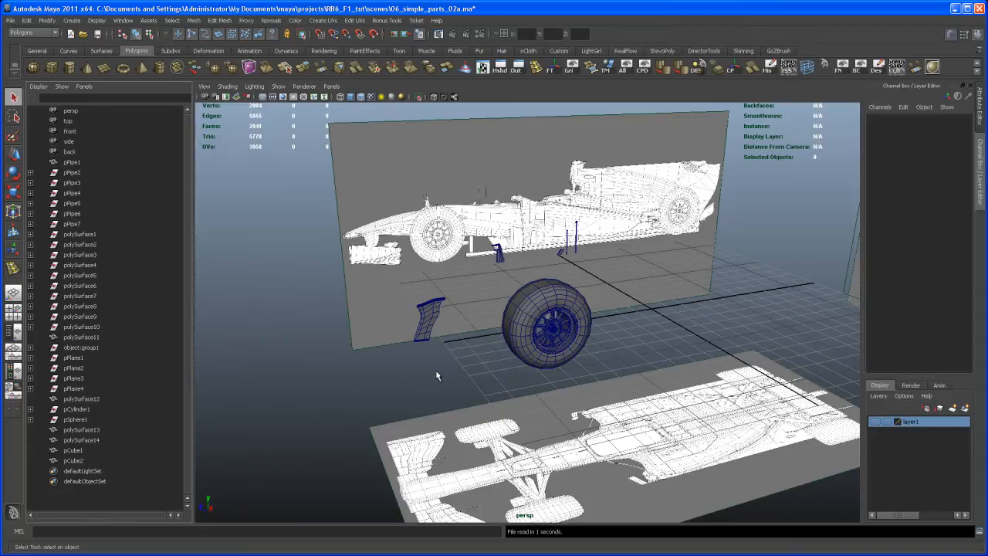
mouse_move(462, 379)
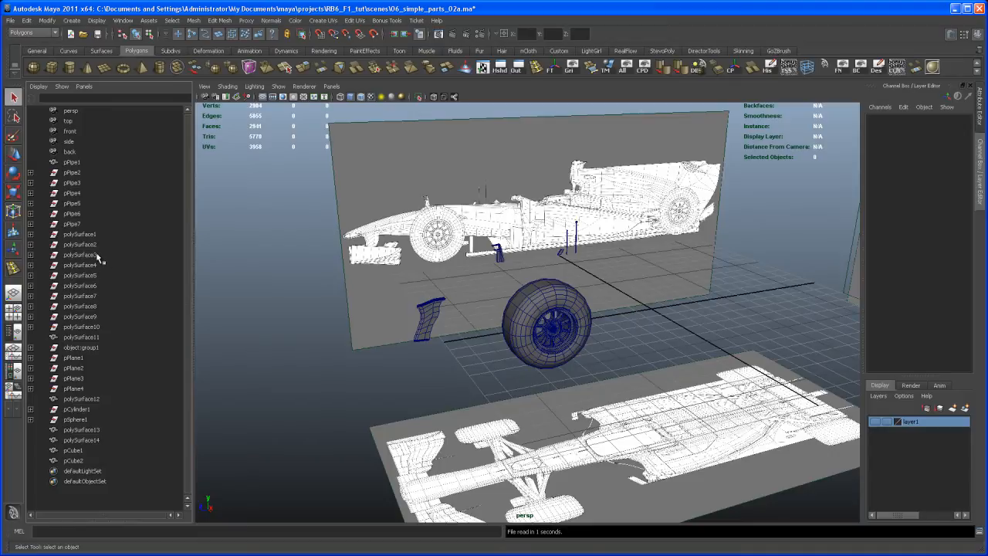
mouse_move(106, 263)
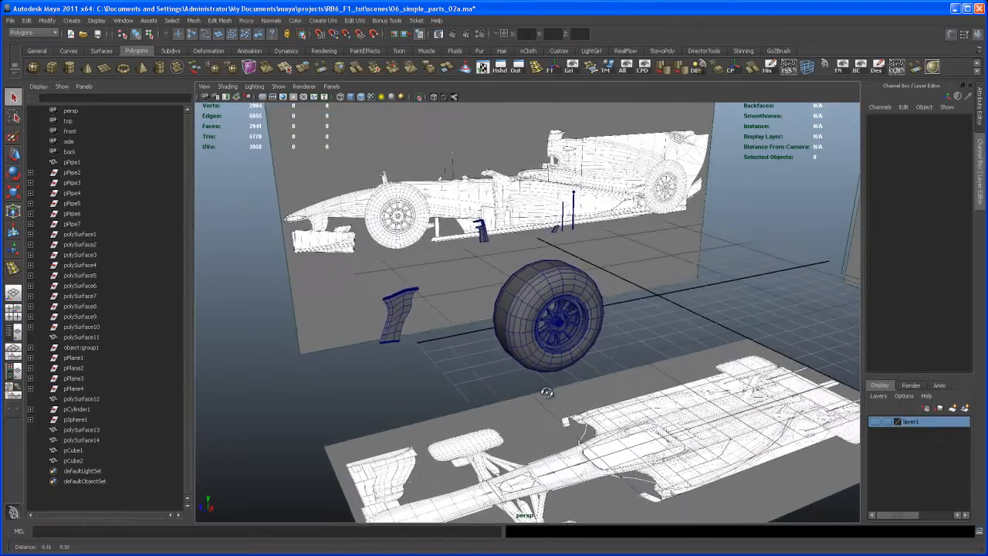
Orbit the perspective view around the car parts toward the front reference plane.
left_click_drag(547, 393, 606, 375)
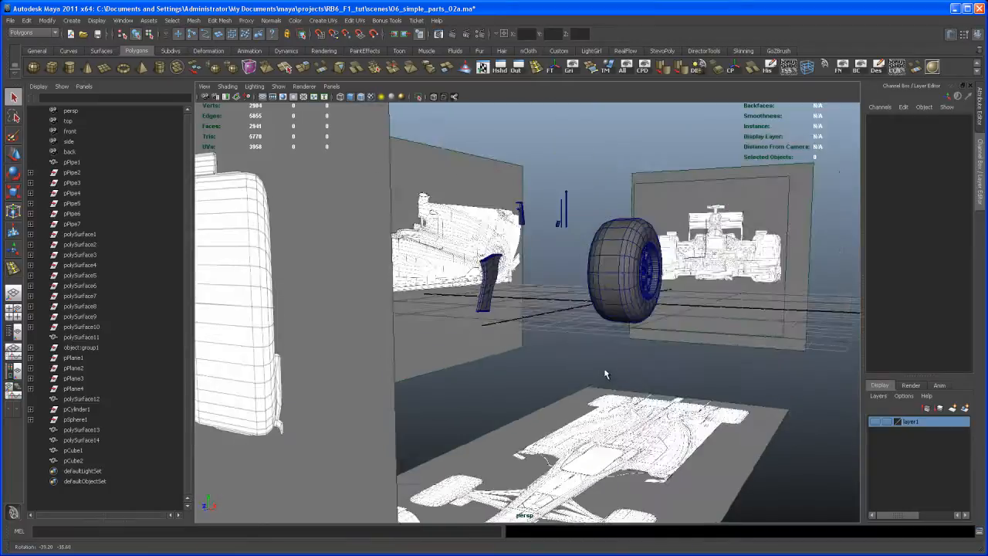
left_click_drag(606, 375, 658, 181)
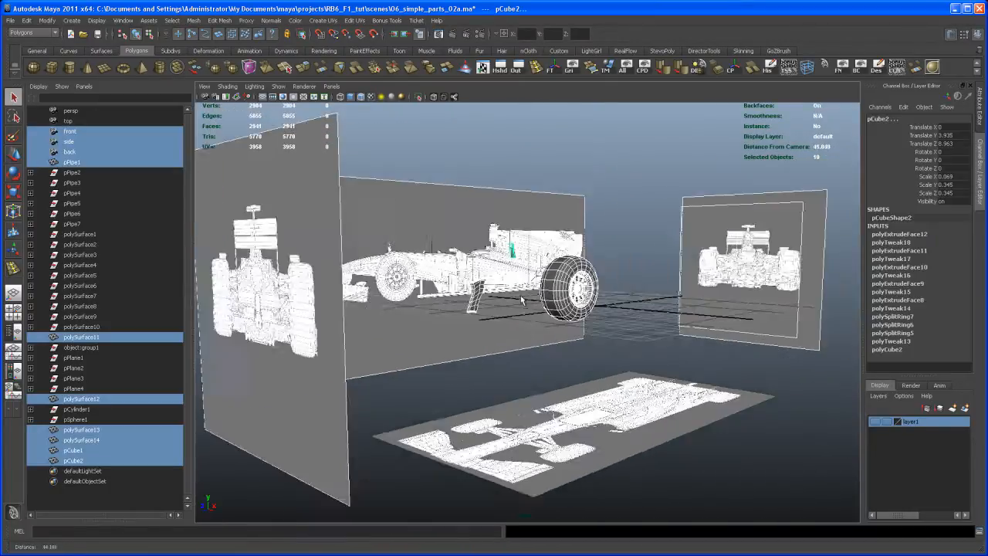
Orbit the view back to a side view of the front wheel.
left_click_drag(525, 301, 506, 345)
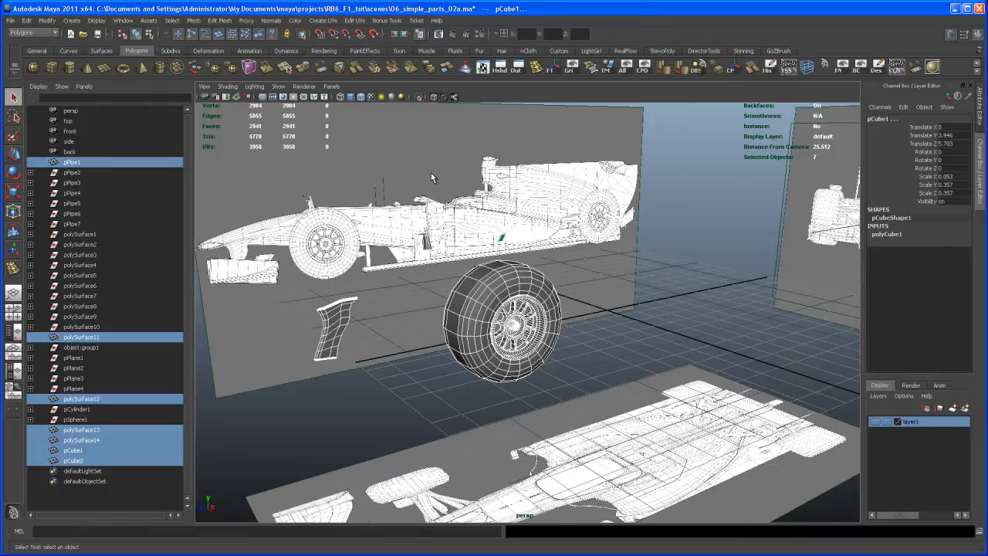
mouse_move(776, 93)
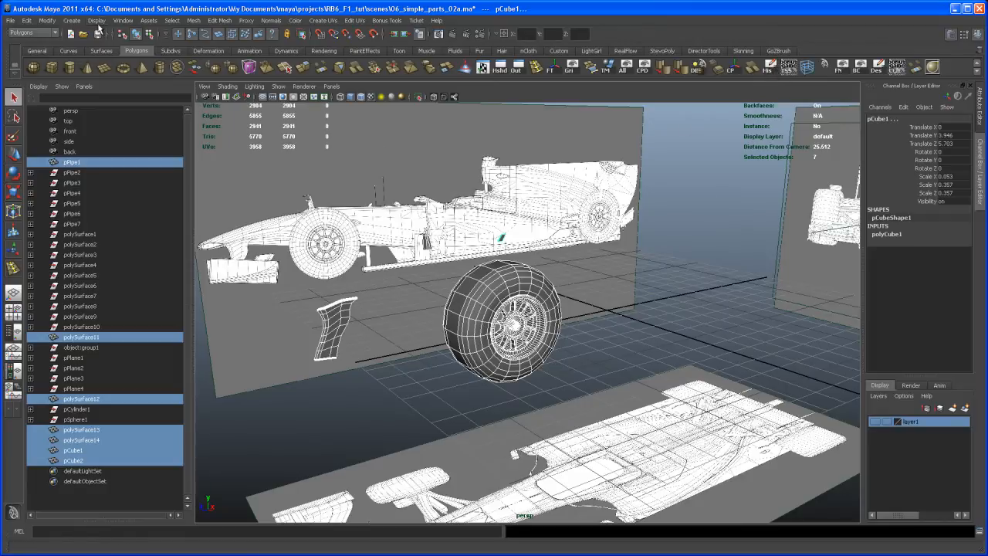
Delete construction history on the seven selected wheel parts from the Edit menu.
left_click(27, 20)
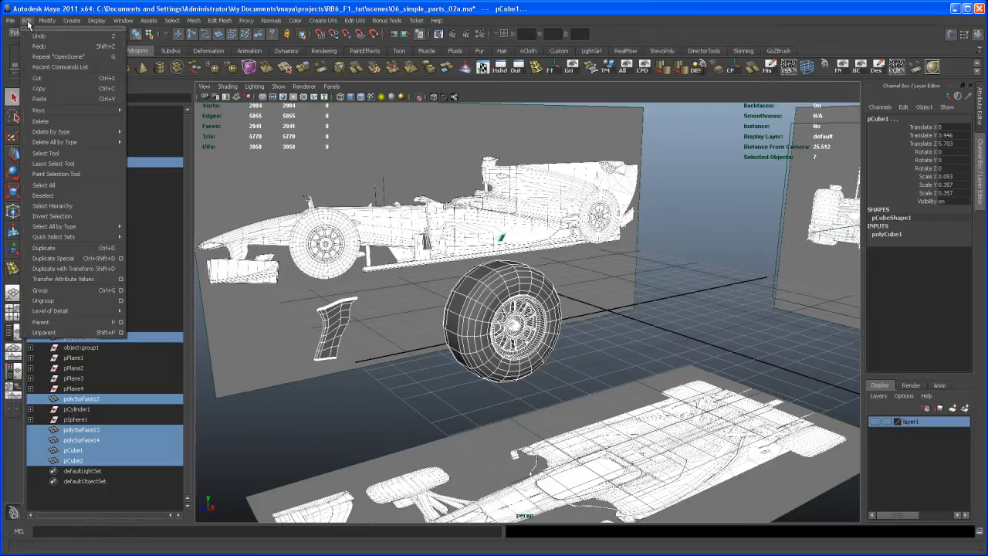
mouse_move(66, 185)
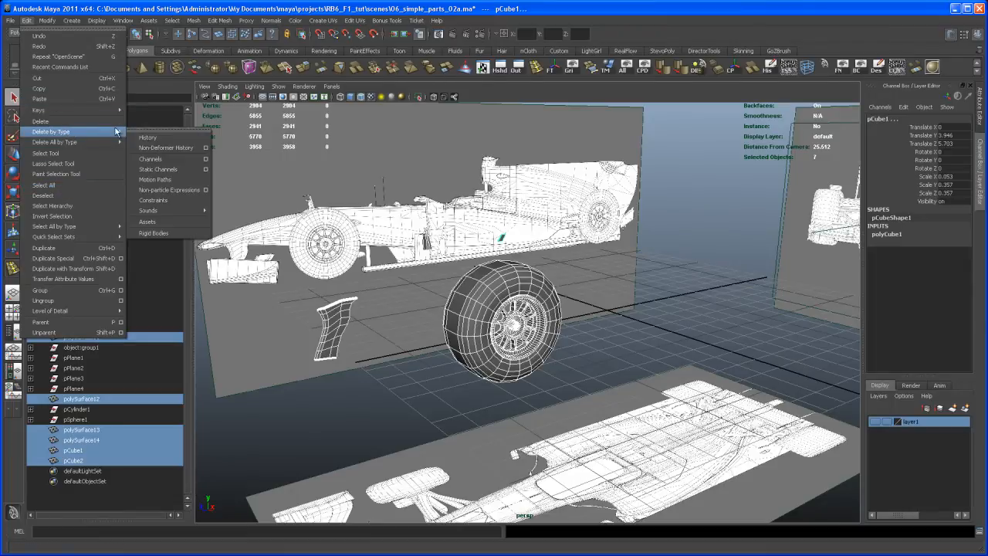
mouse_move(148, 137)
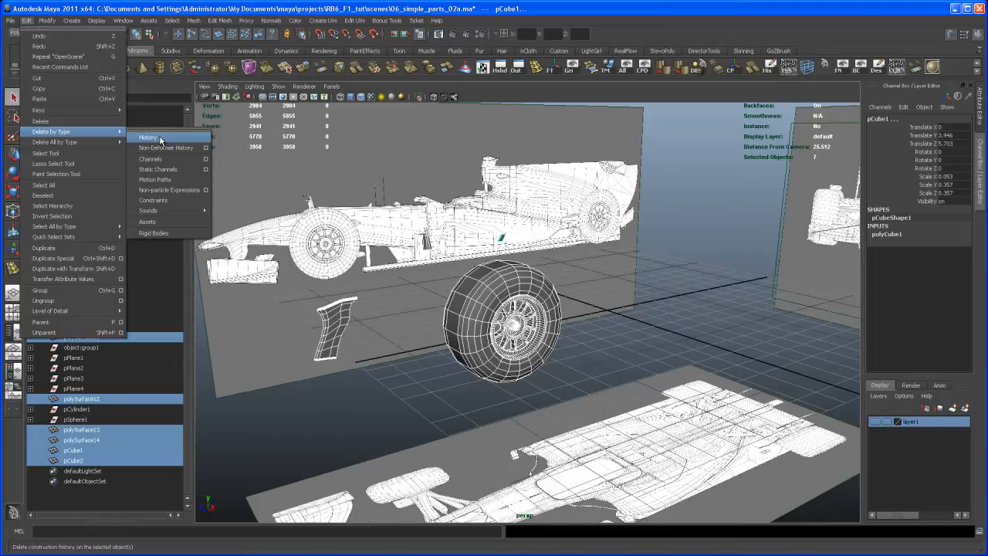
mouse_move(160, 142)
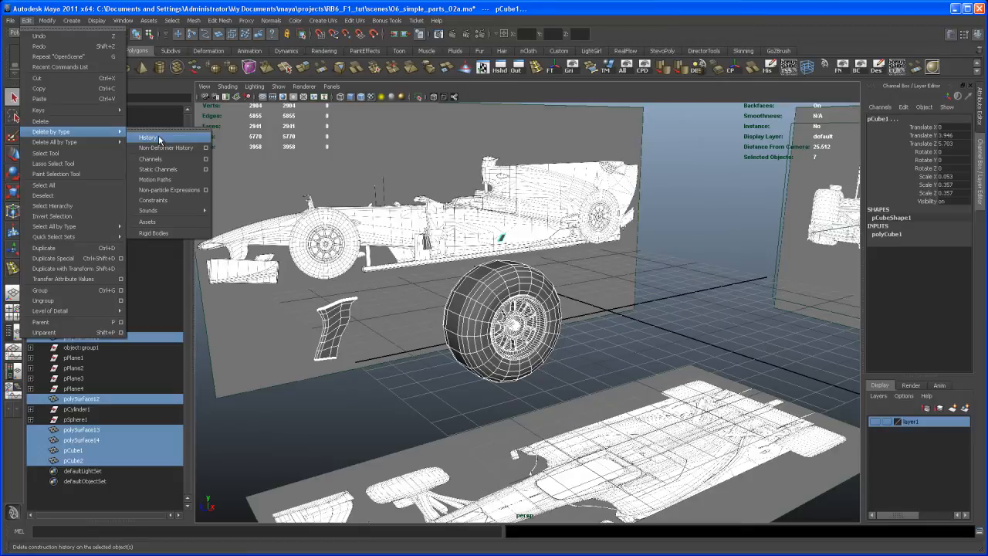
left_click(148, 20)
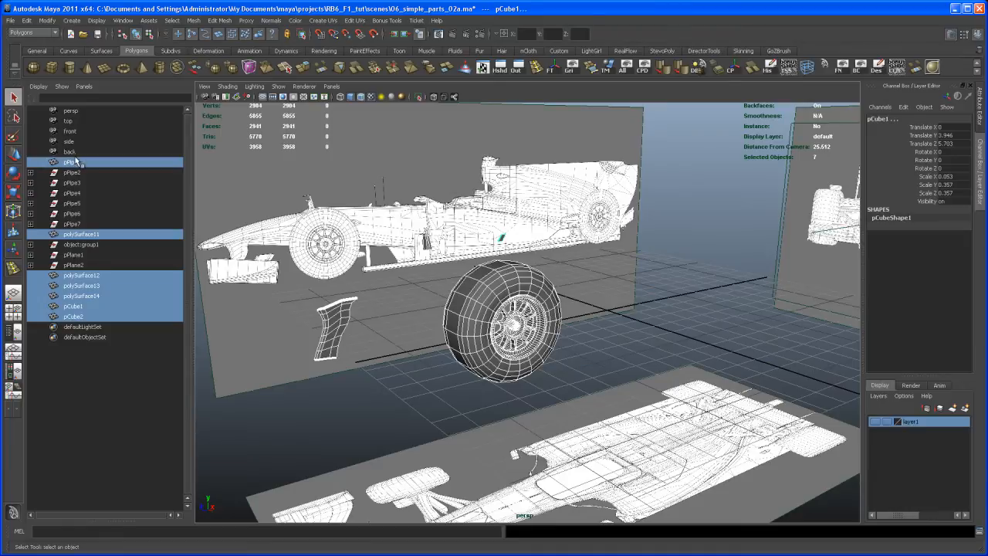
mouse_move(641, 332)
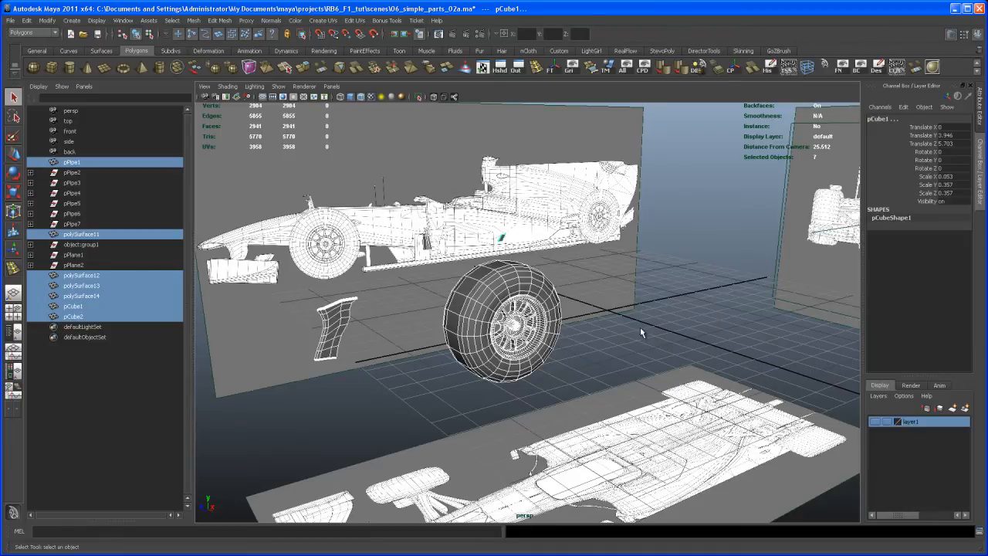
Orbit to look down on the wheel and bring up the Modify menu.
left_click_drag(641, 332, 623, 340)
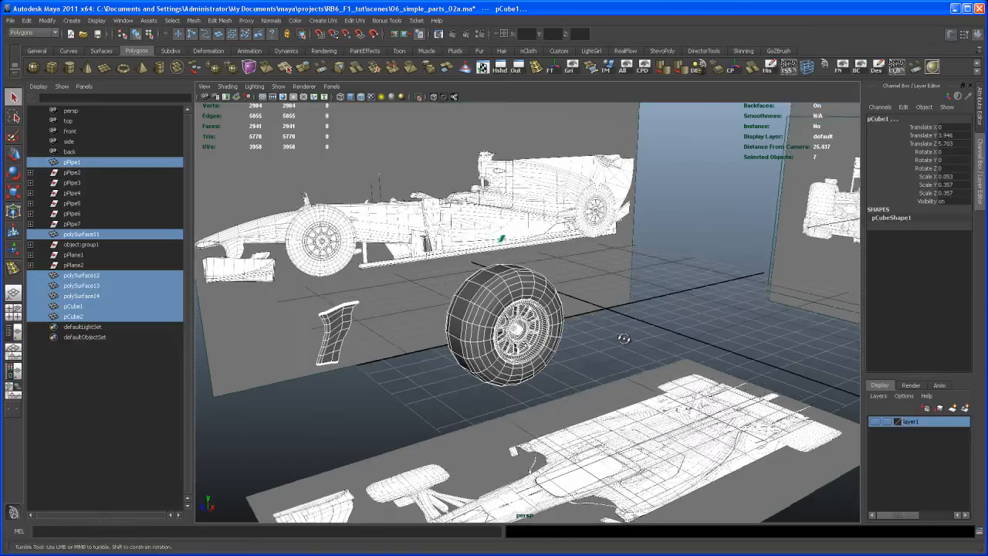
left_click_drag(625, 338, 610, 289)
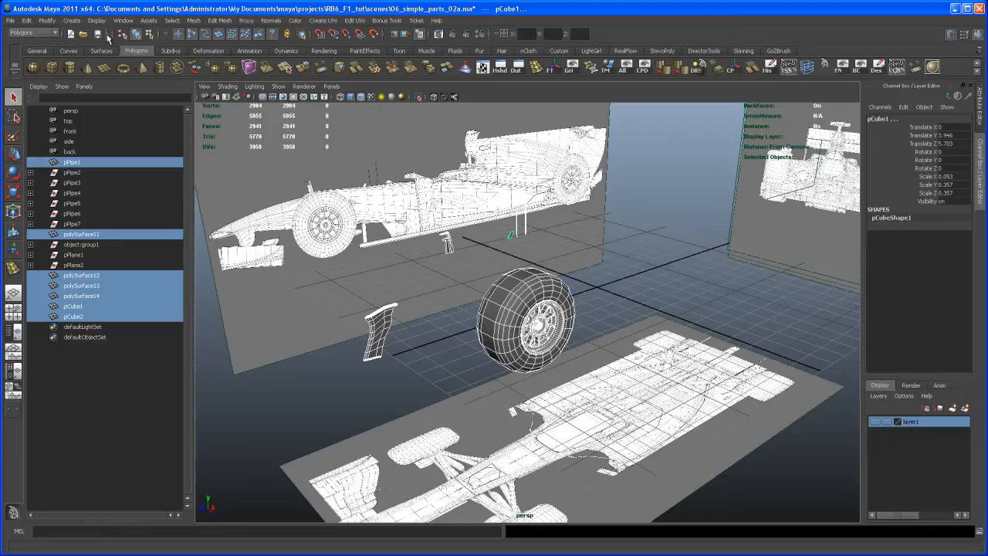
left_click(48, 20)
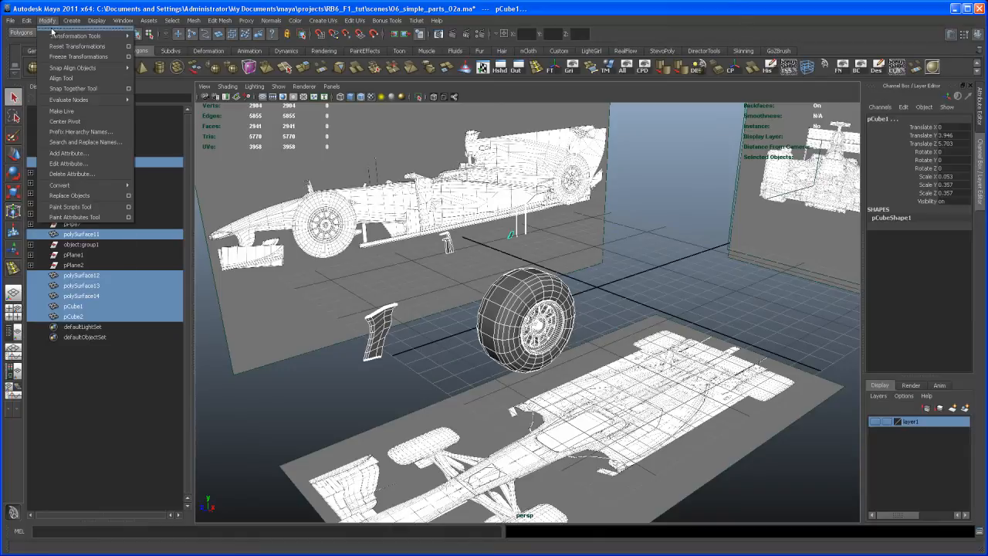
mouse_move(77, 56)
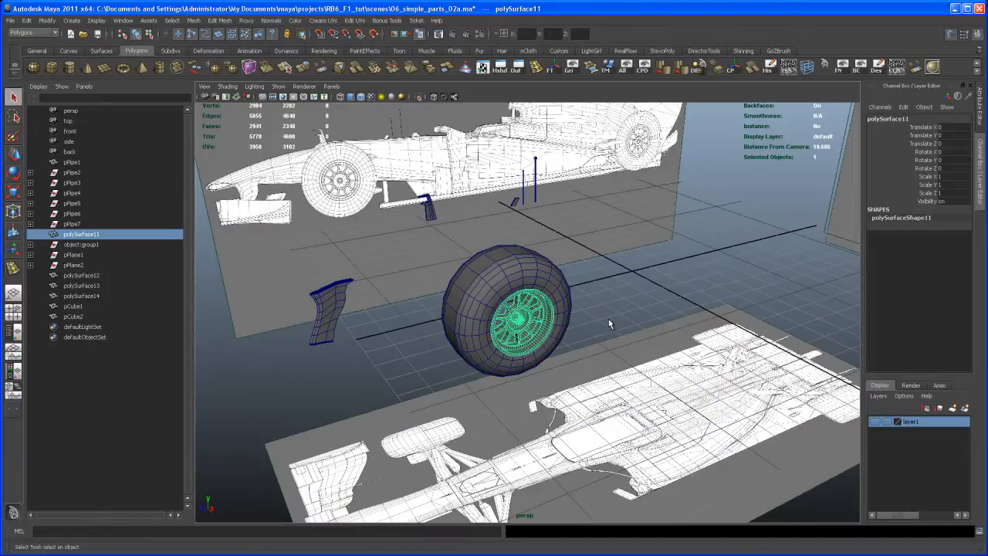
mouse_move(402, 324)
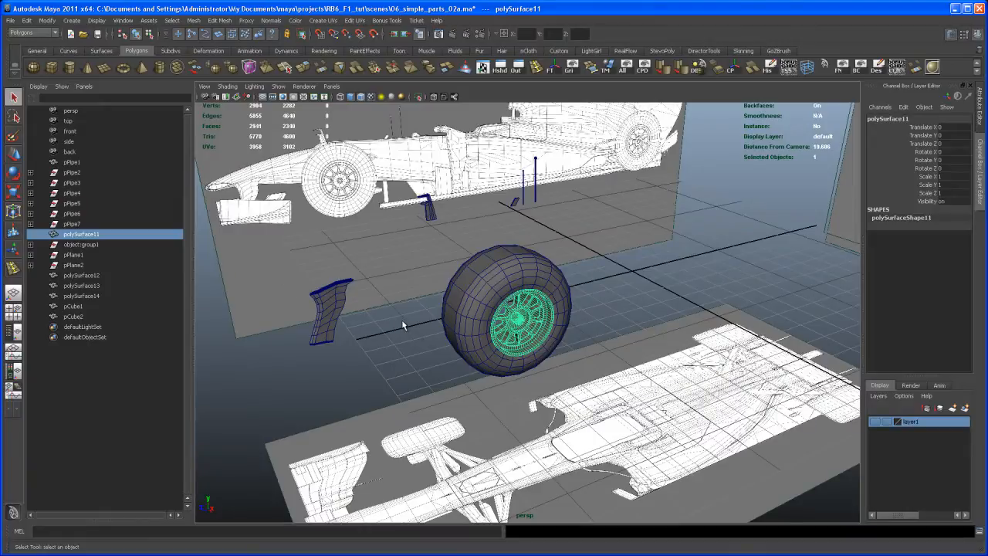
mouse_move(187, 282)
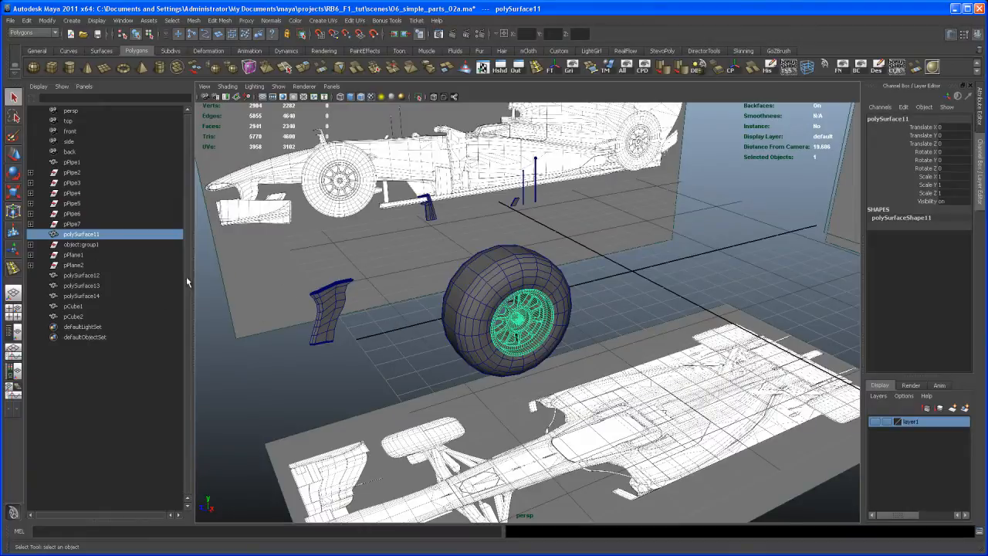
Rename polySurface11 to Rim_F_L and pPipe1 to Tire_F_L in the Outliner.
double_click(81, 234)
type("Rim_F_L")
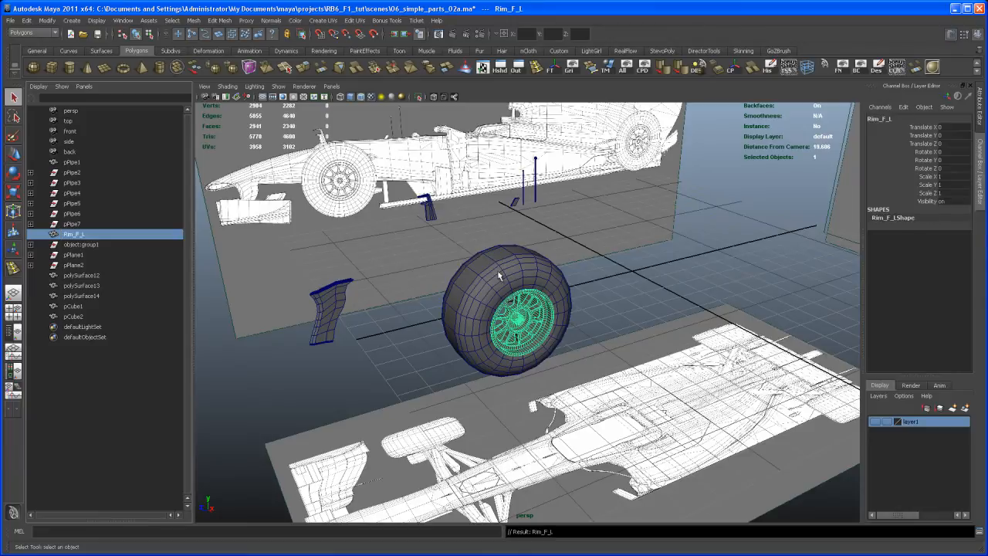
left_click(73, 162)
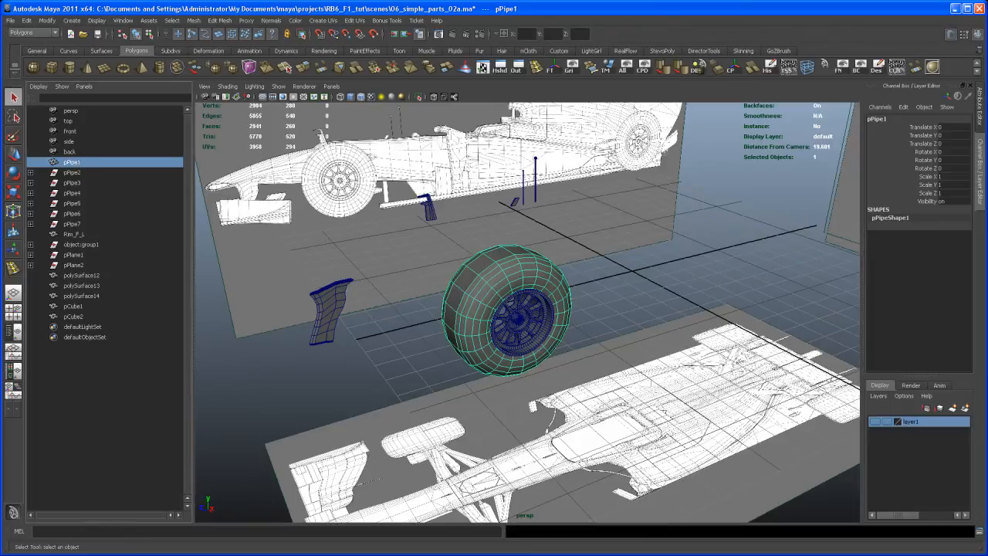
double_click(71, 162)
type("Tire_F_L")
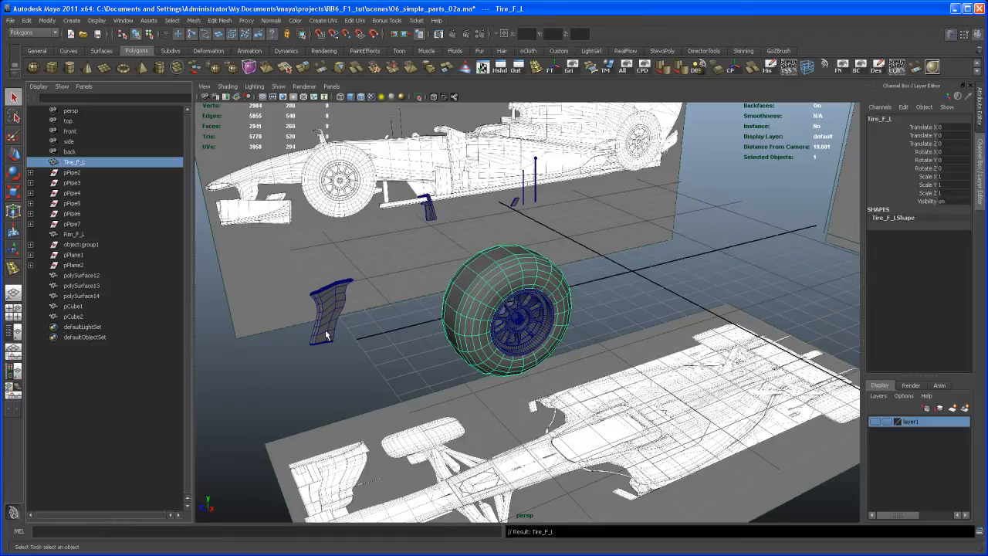
Rename polySurface12 to Wing_F_L_connection, then pick polySurface13 as the next part.
left_click(82, 276)
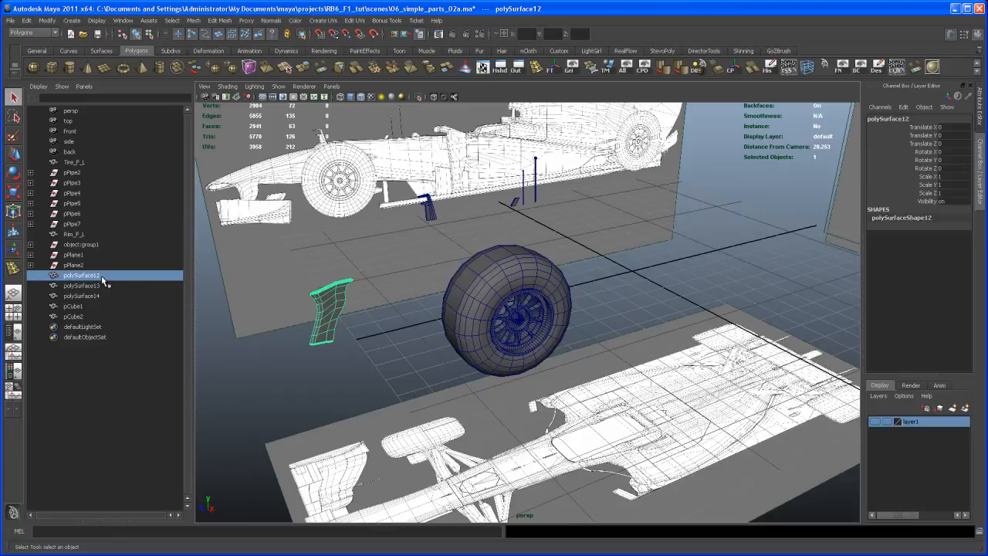
double_click(81, 275)
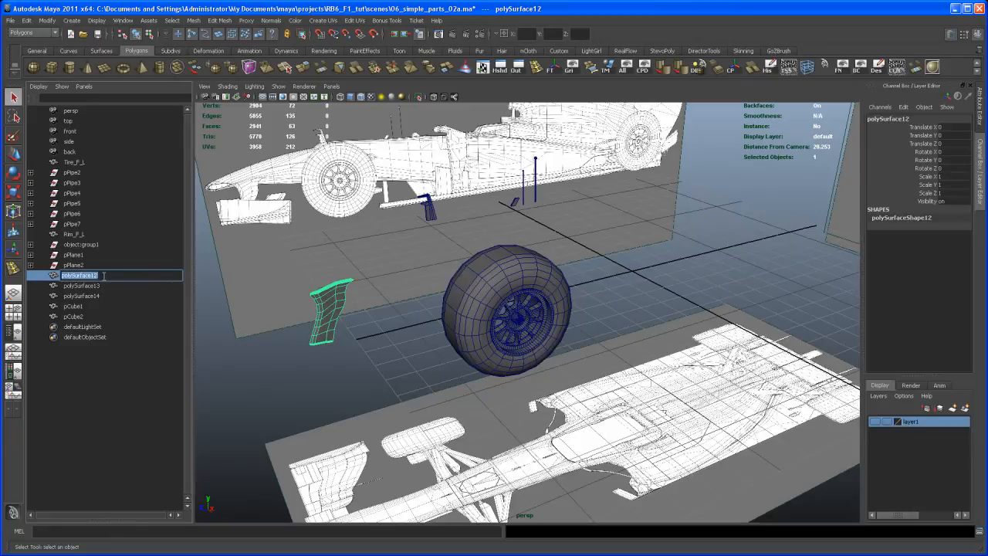
type("Wing_F_")
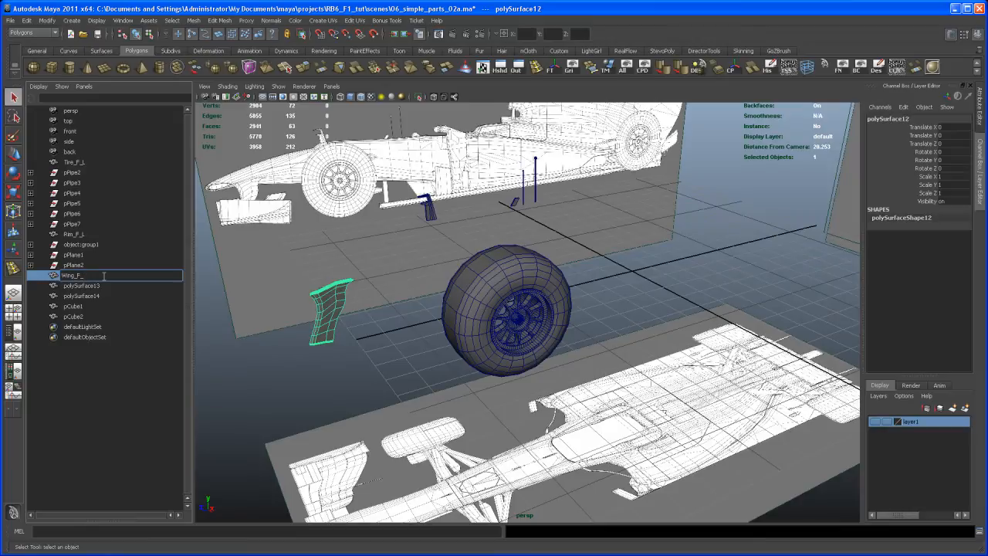
type("L_")
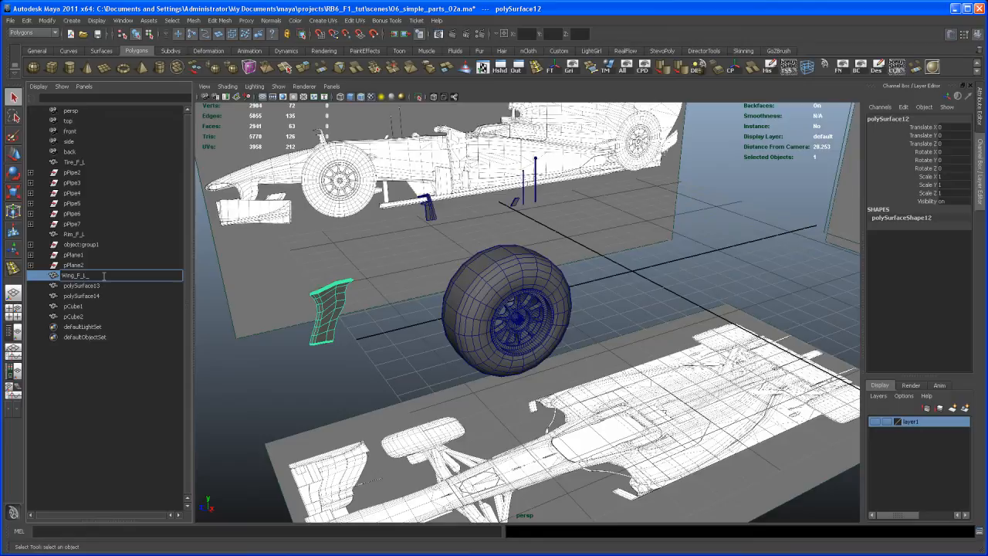
type("d")
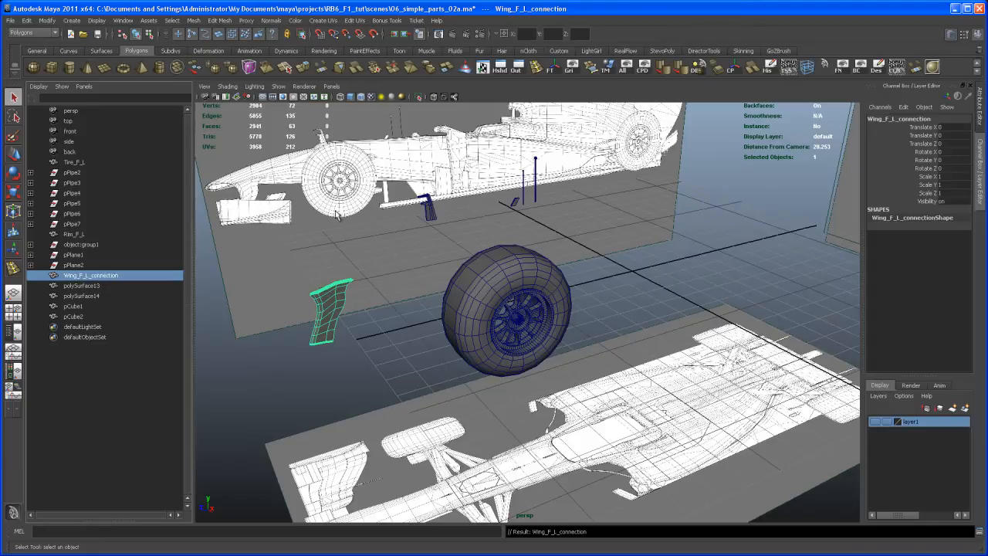
mouse_move(95, 291)
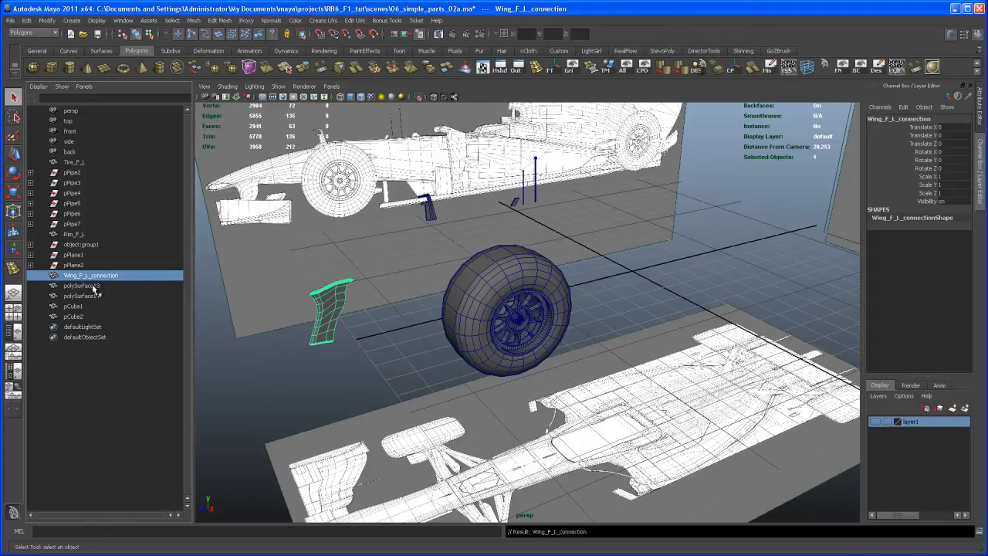
left_click(81, 286)
type("Antenna_01")
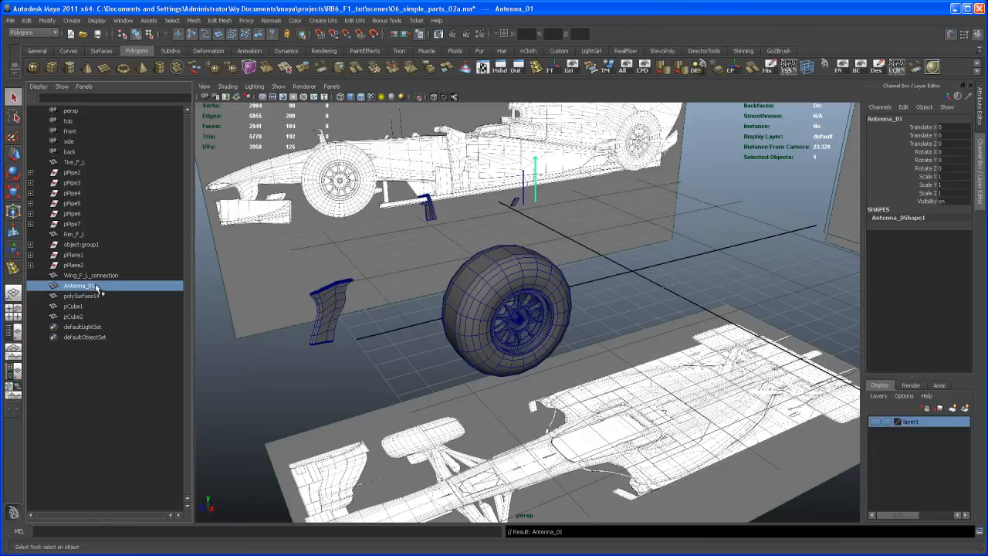
Rename polySurface14 to Antenna_02 and begin renaming pCube1.
double_click(77, 286)
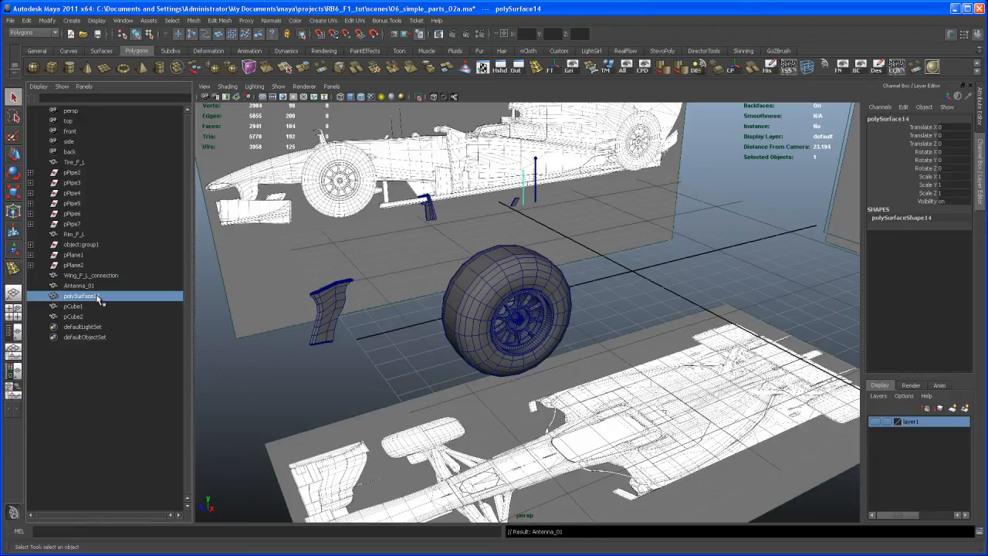
double_click(81, 296)
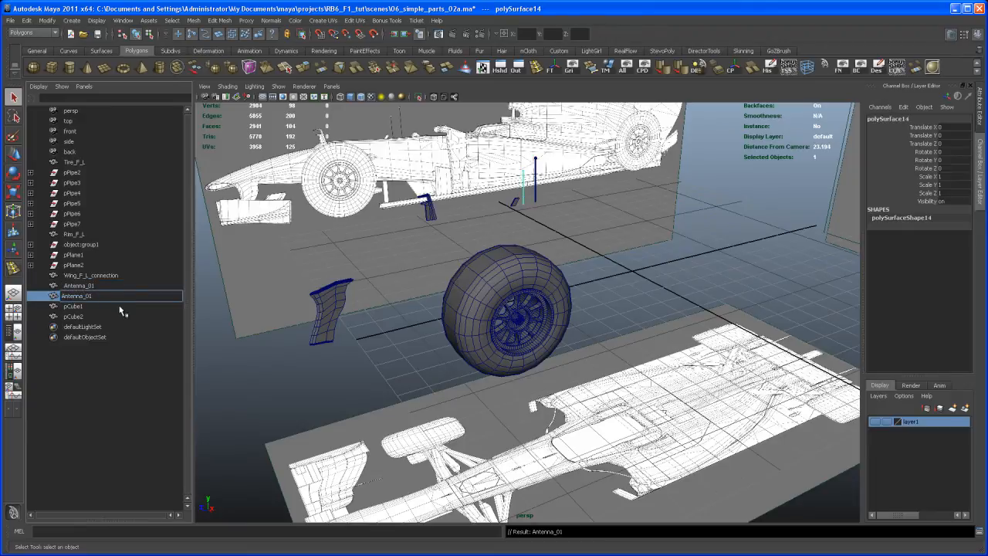
double_click(77, 296)
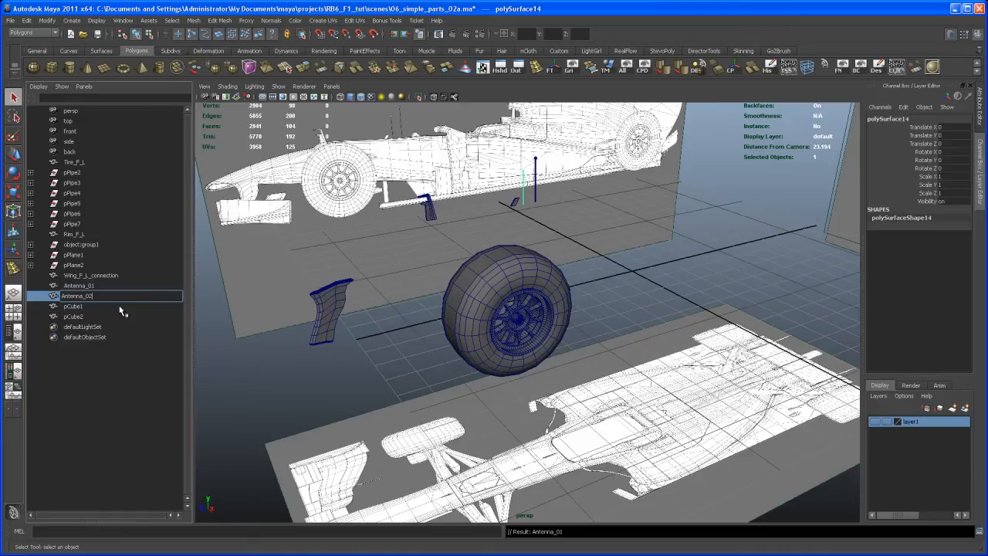
left_click(73, 306)
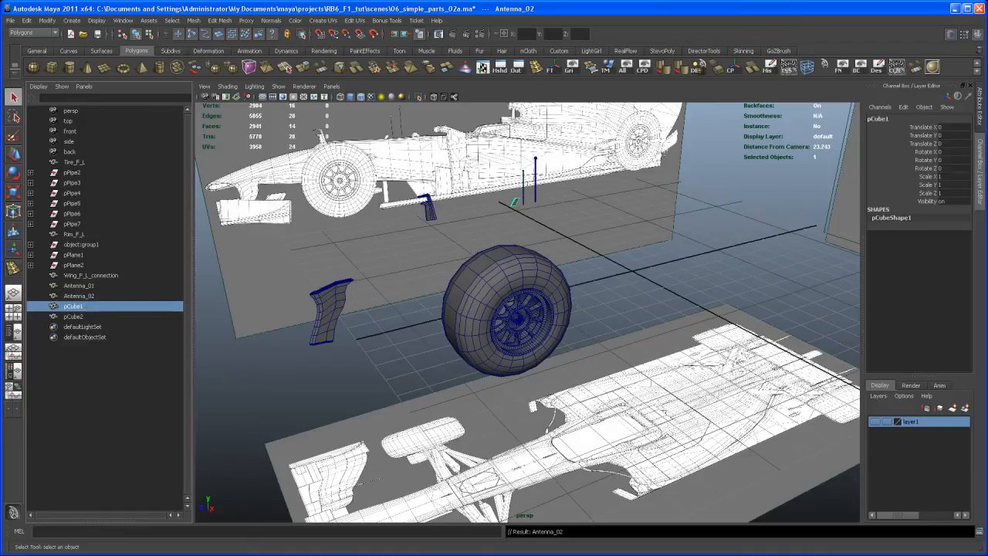
double_click(72, 306)
type("Antenna_03")
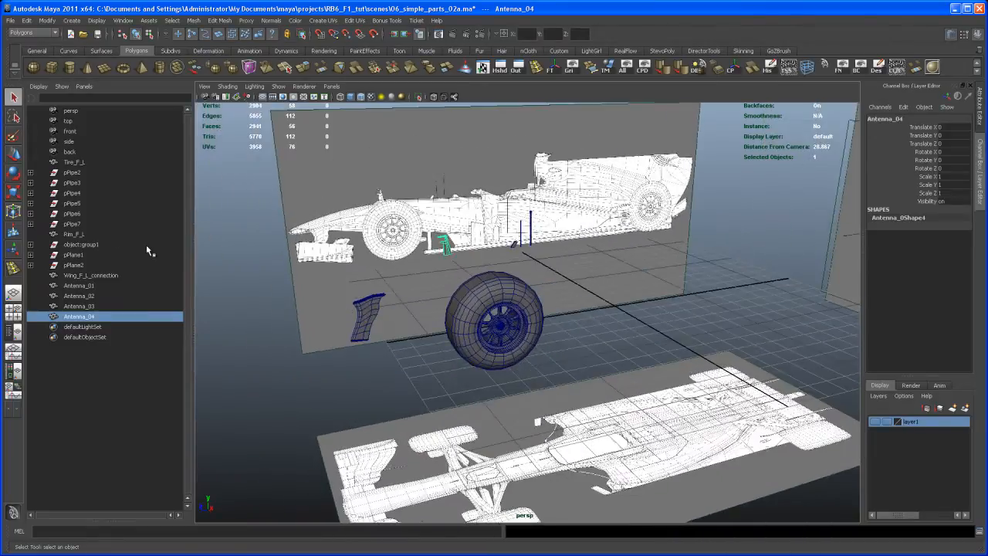
left_click(81, 245)
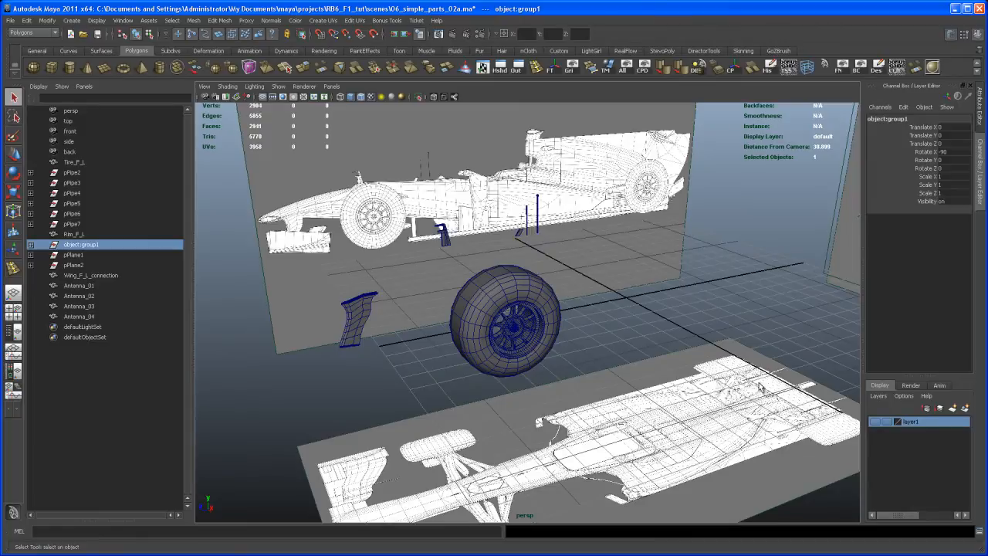
mouse_move(887, 431)
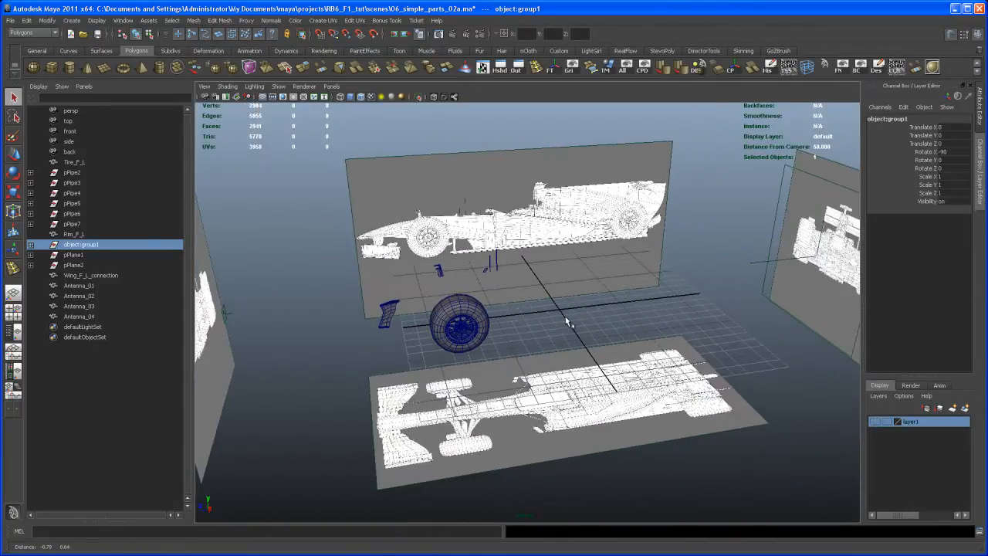
Rename object:group1 to F1_model_ref and name its display layer F1_ref.
double_click(80, 244)
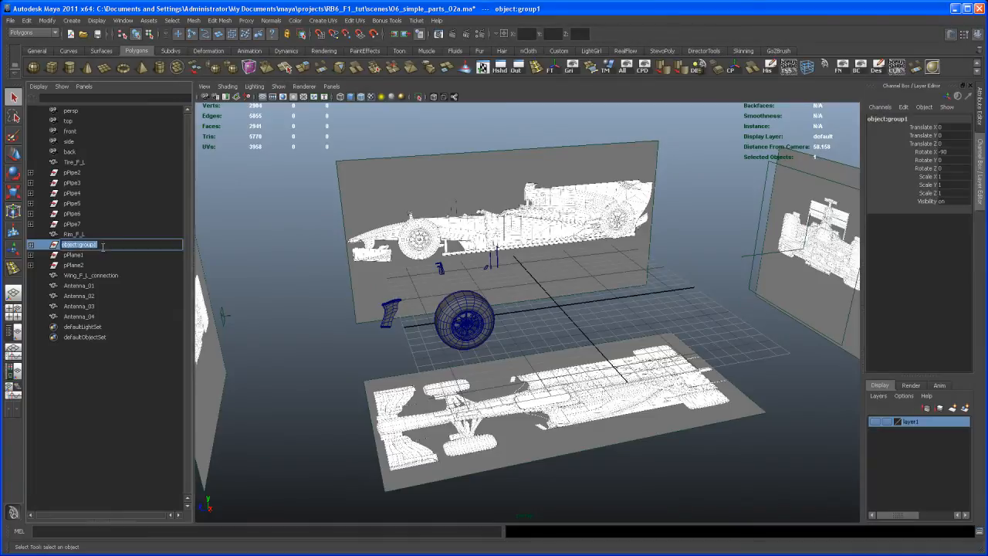
type("F1_model_ref")
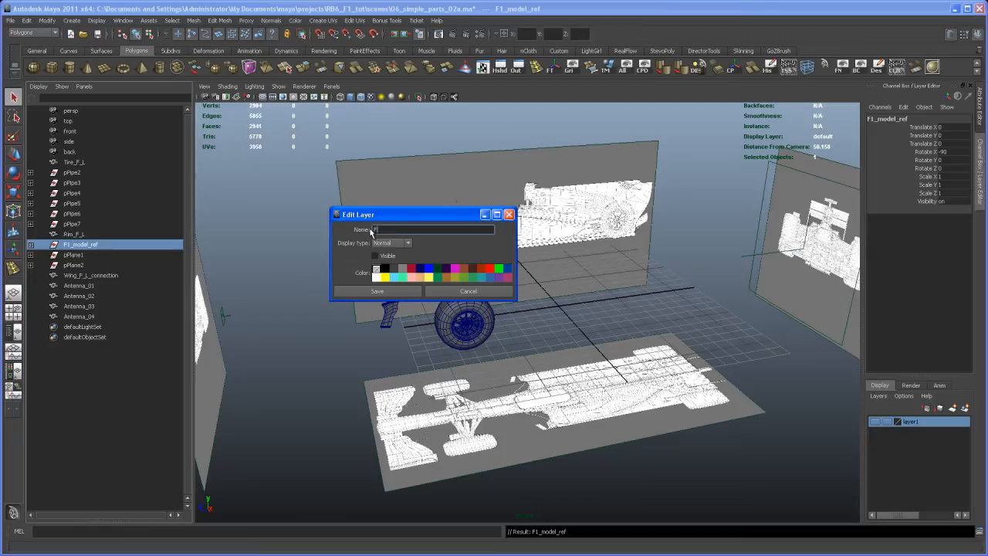
type("F1_ref")
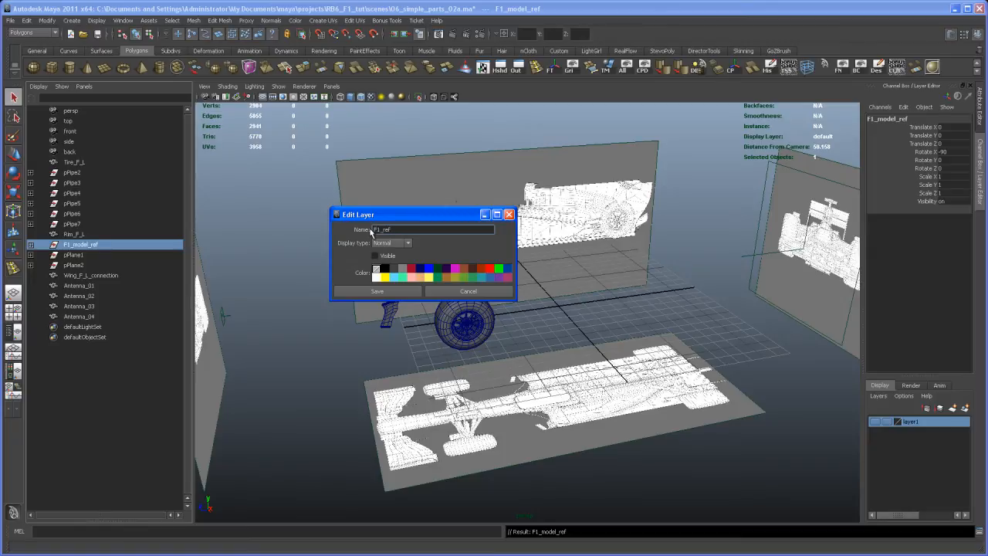
mouse_move(430, 337)
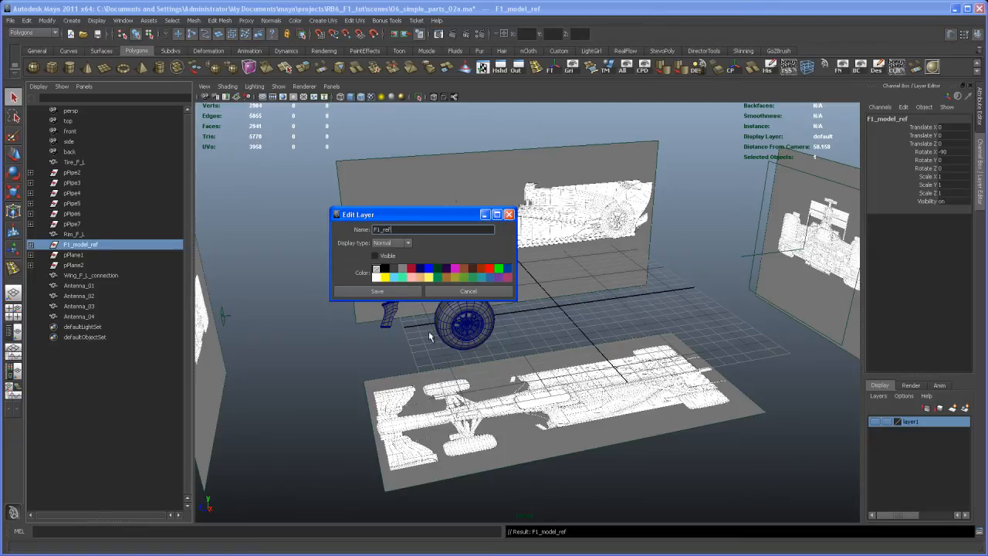
left_click(377, 291)
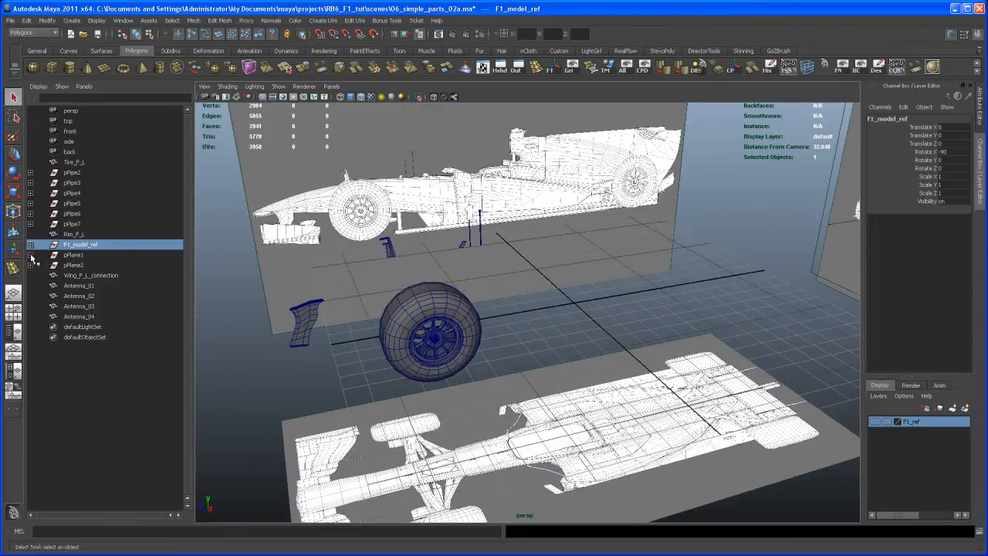
Select the empty pPlane1, pPlane2 and pPipe2–pPipe7 groups and delete them.
left_click(73, 255)
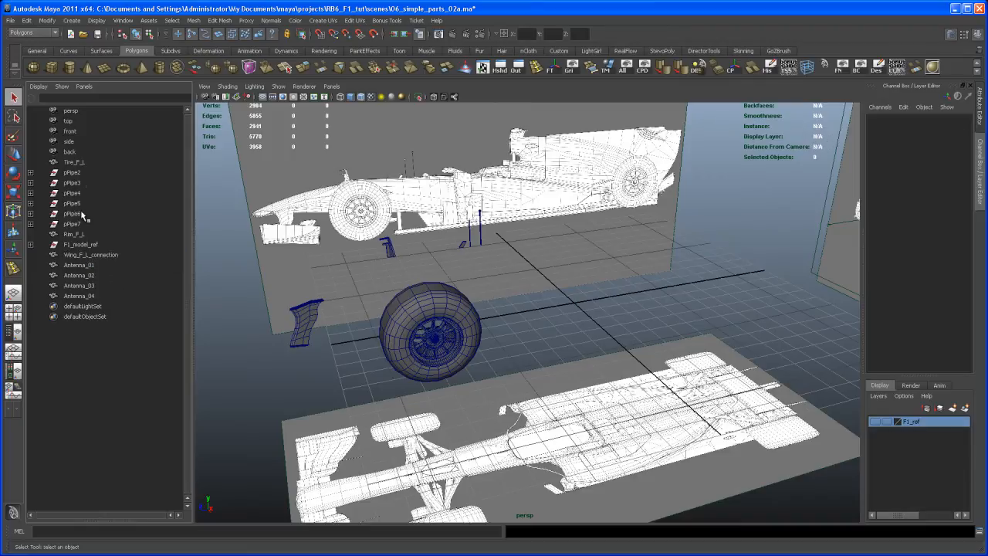
left_click(73, 172)
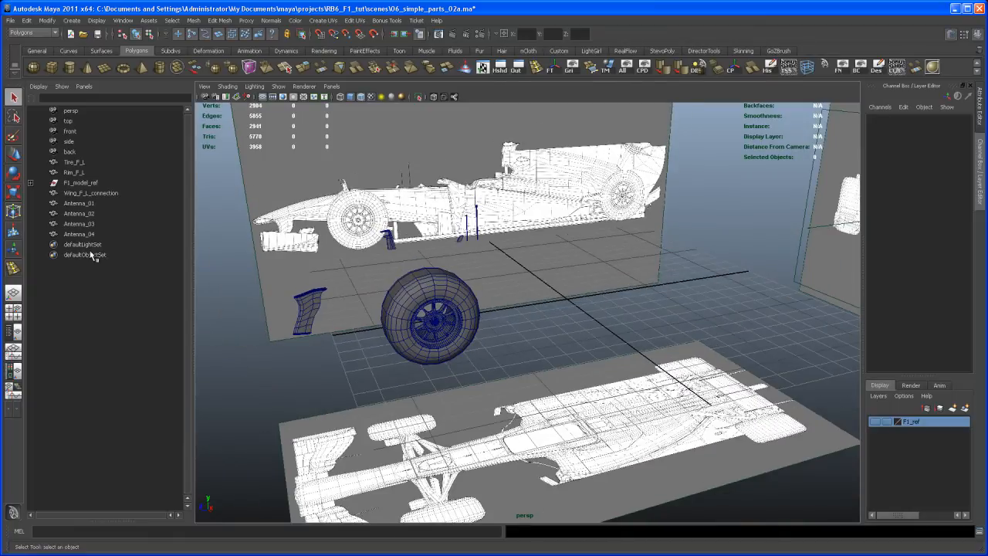
mouse_move(77, 189)
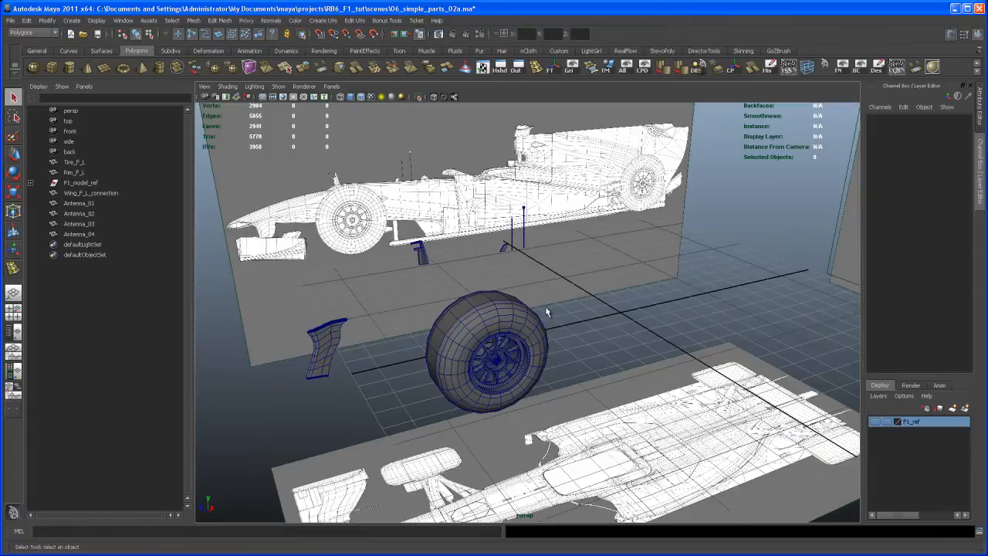
mouse_move(550, 195)
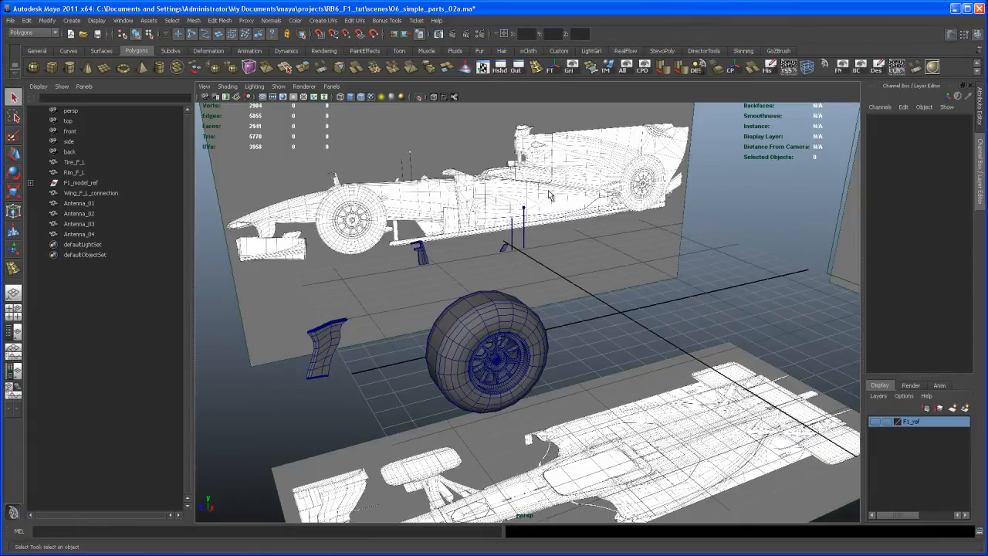
mouse_move(631, 373)
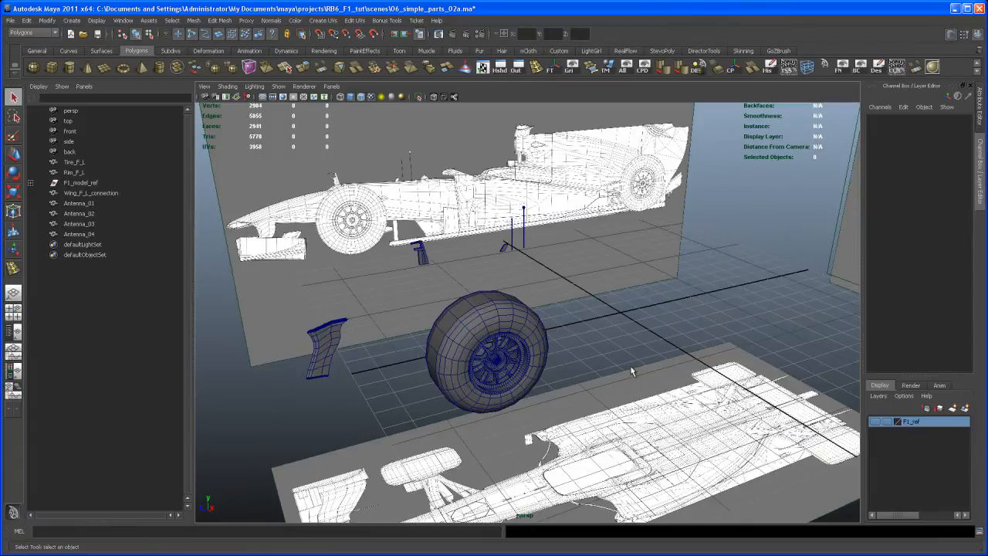
mouse_move(832, 391)
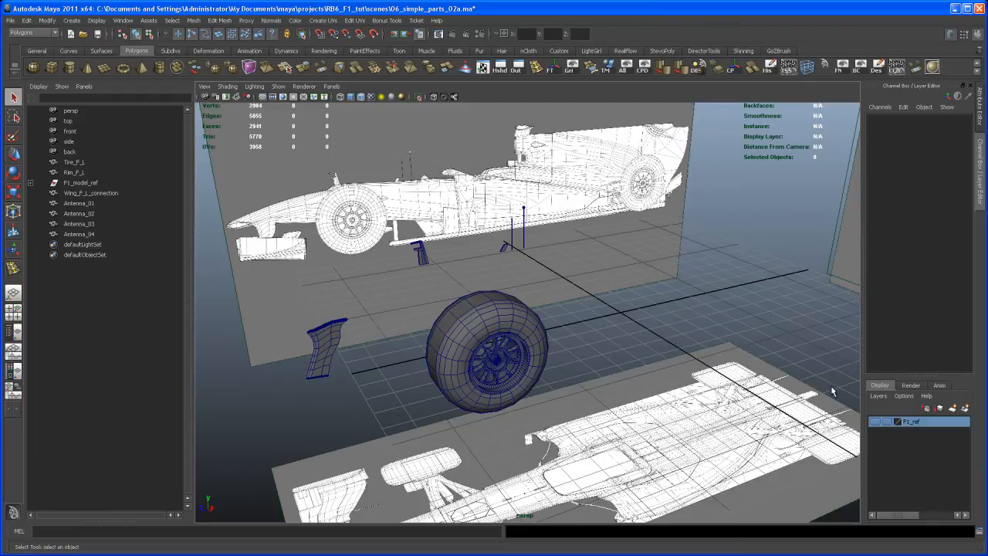
mouse_move(269, 314)
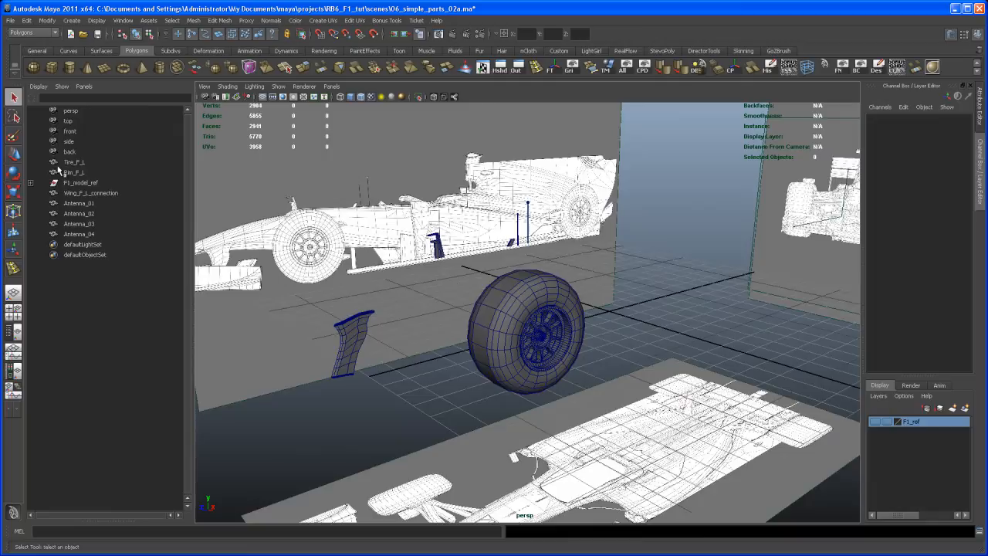
Select Tire_F_L through Antenna_04, assign them to a new layer, and name it temp.
left_click(73, 172)
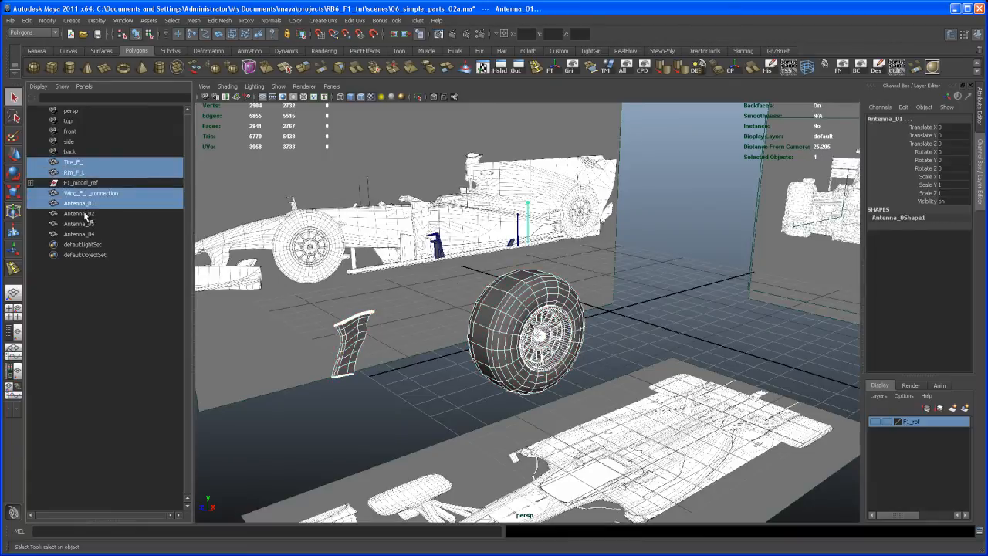
left_click(80, 234)
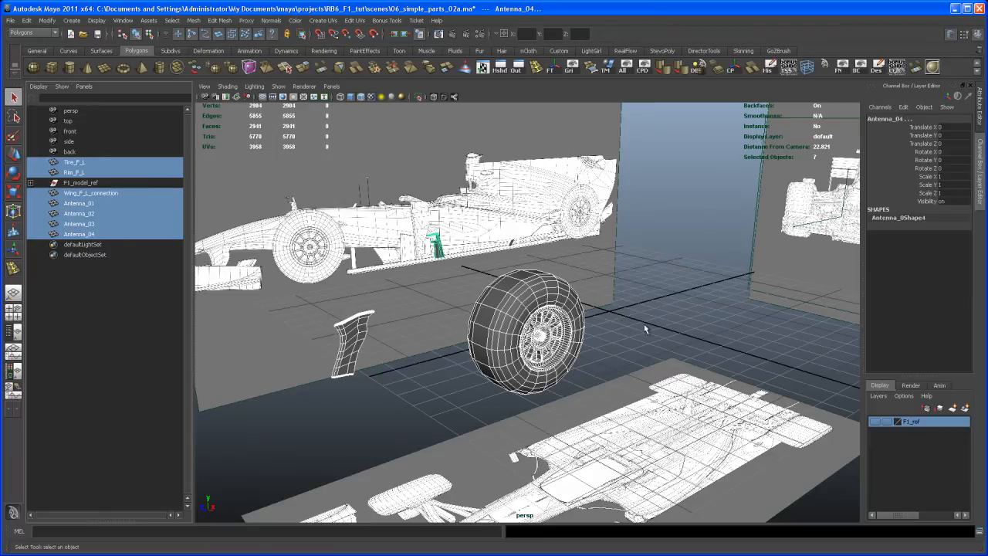
left_click_drag(645, 328, 846, 363)
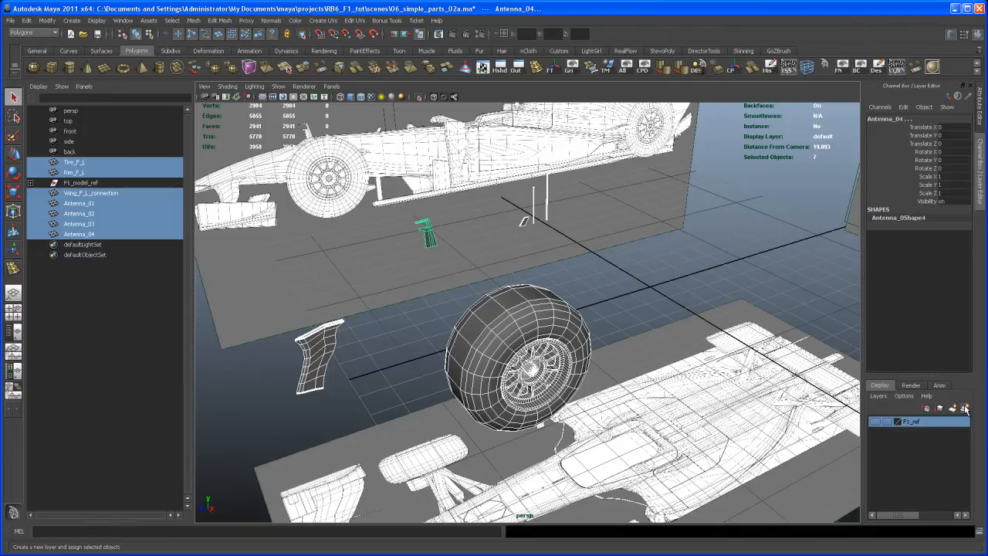
left_click(964, 409)
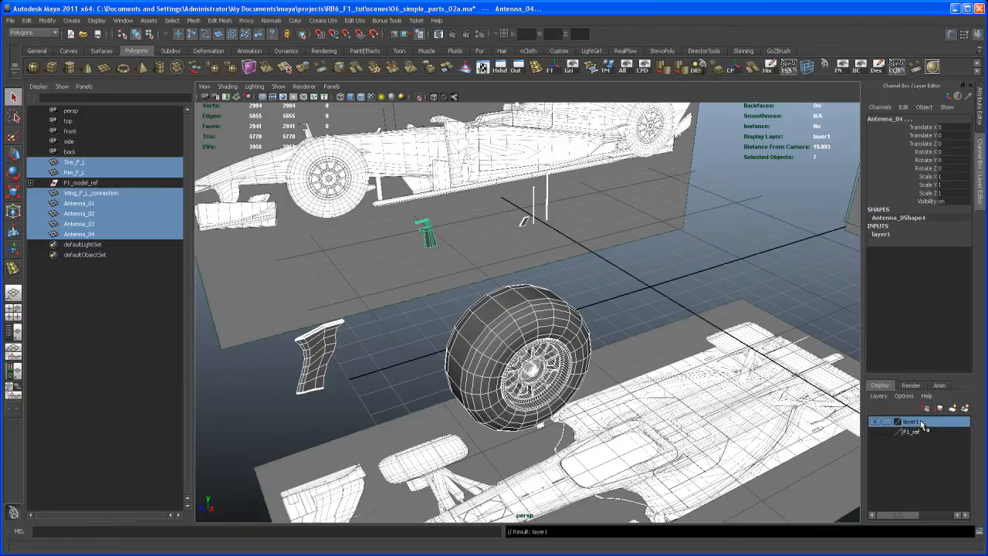
double_click(911, 421)
type("temp")
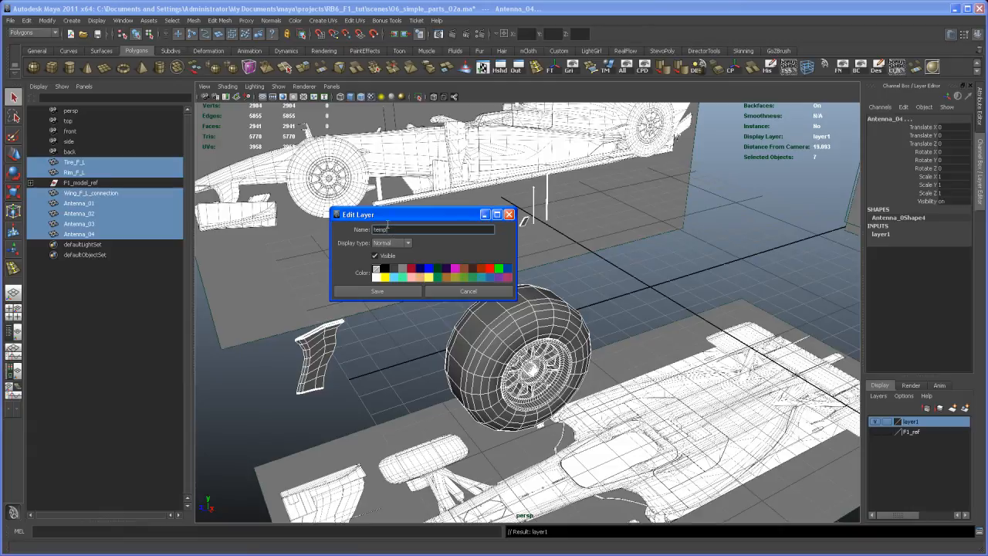
left_click(377, 291)
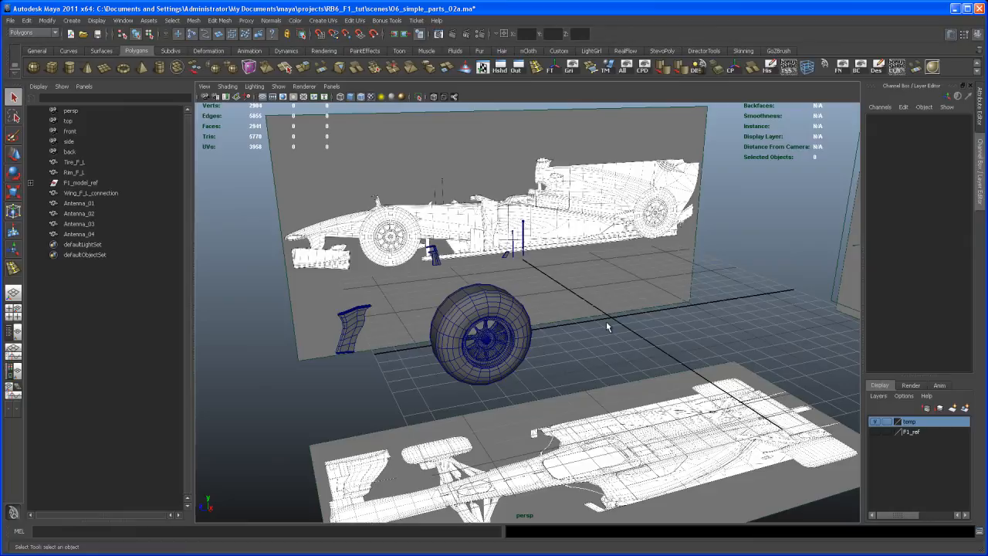
mouse_move(604, 330)
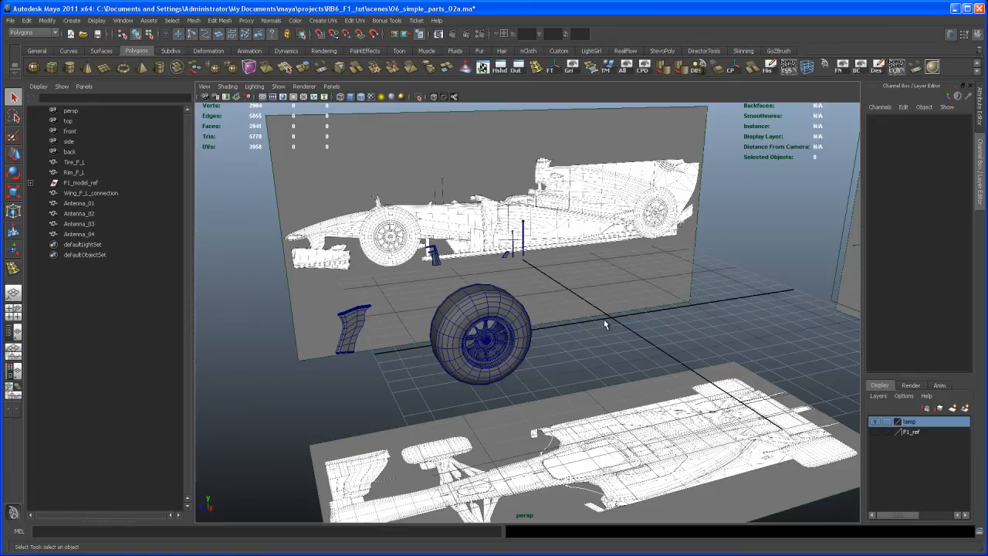
mouse_move(606, 341)
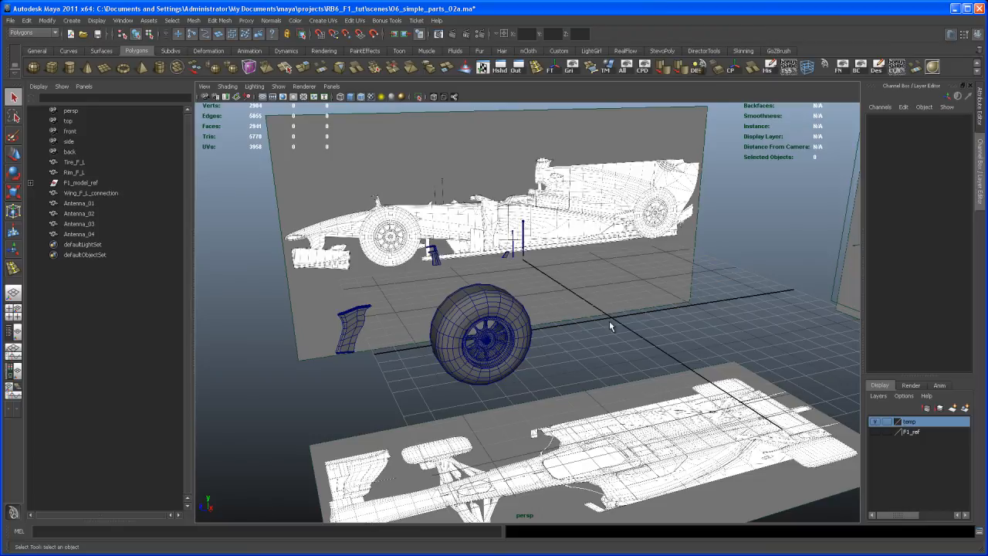
mouse_move(607, 335)
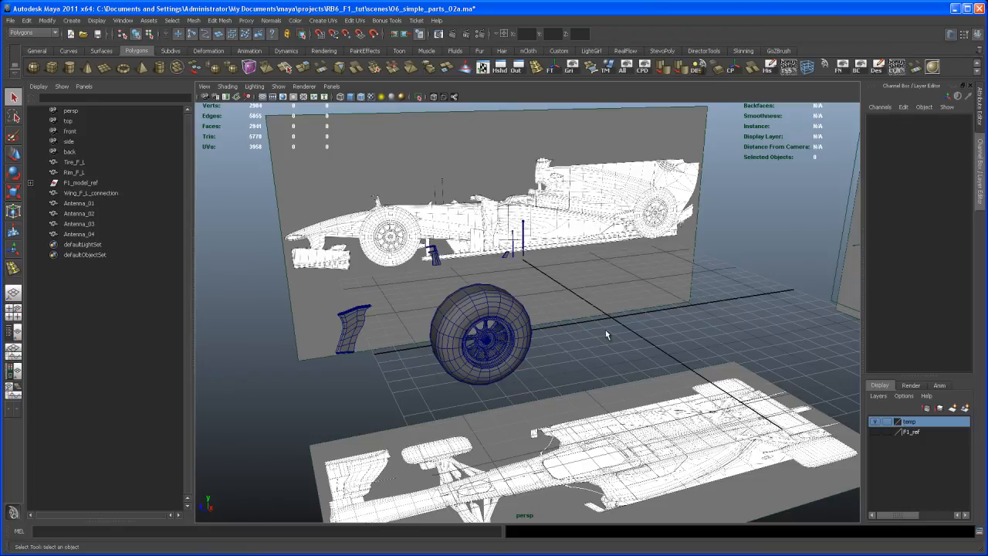